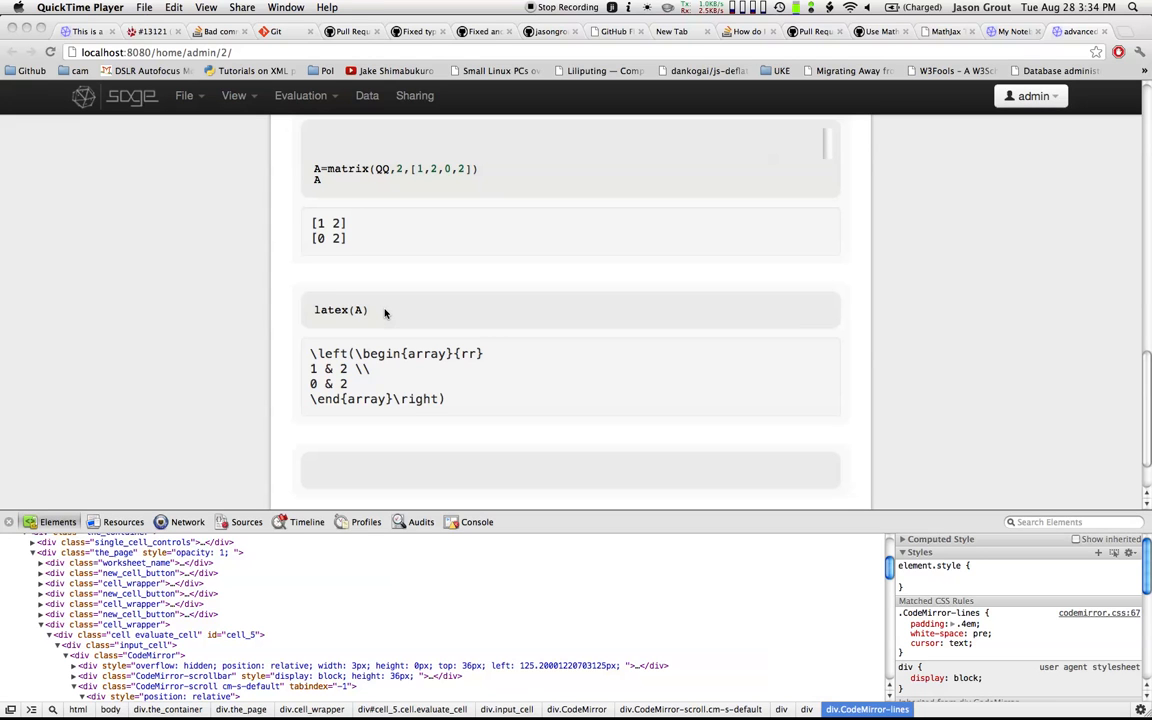
Step: Place the cursor after latex(A) and add blank lines so the input cell grows taller
left_click(370, 310)
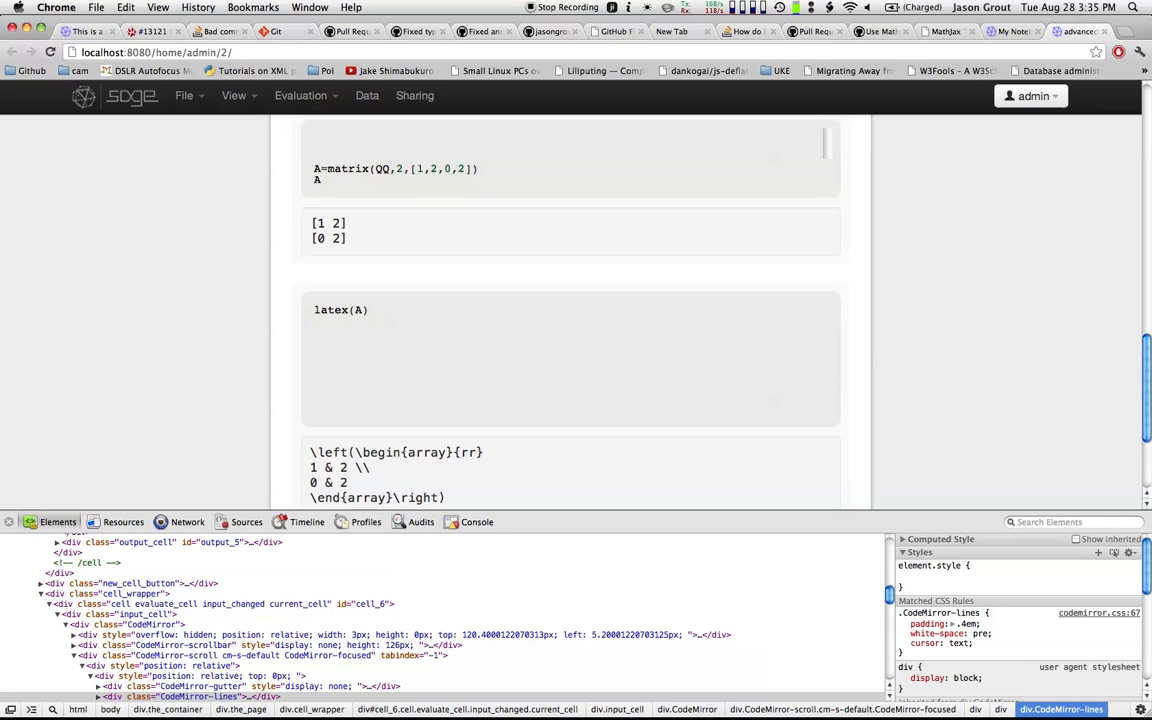
left_click(380, 336)
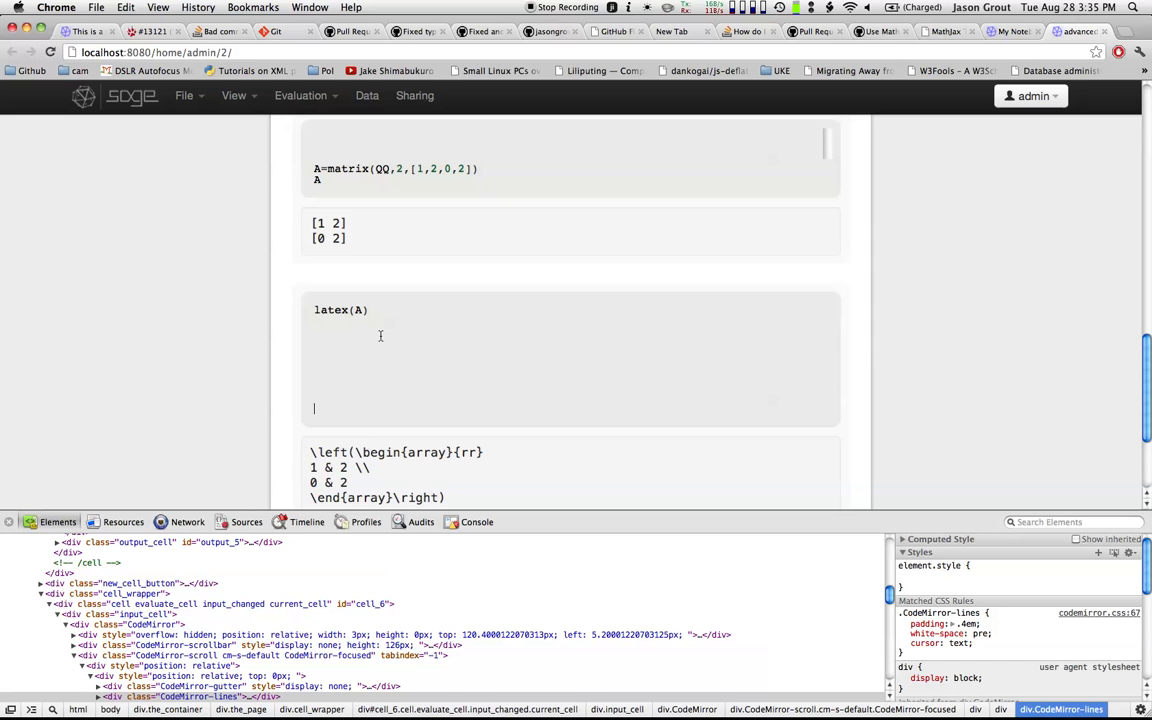